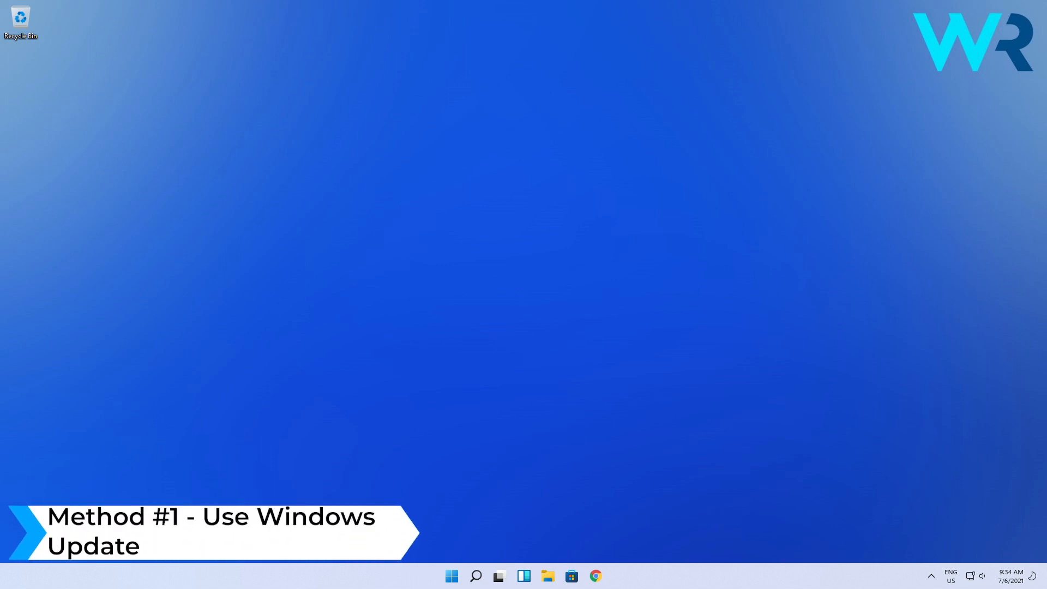
Search the Start menu for 'check for updates' to reach Windows Update
left_click(451, 576)
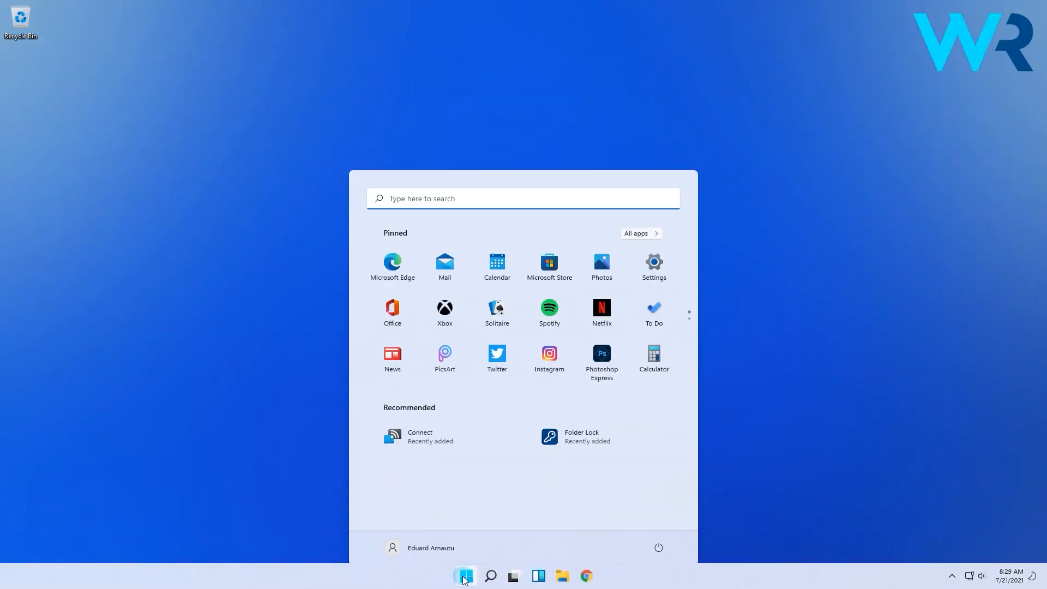
type("check for updates")
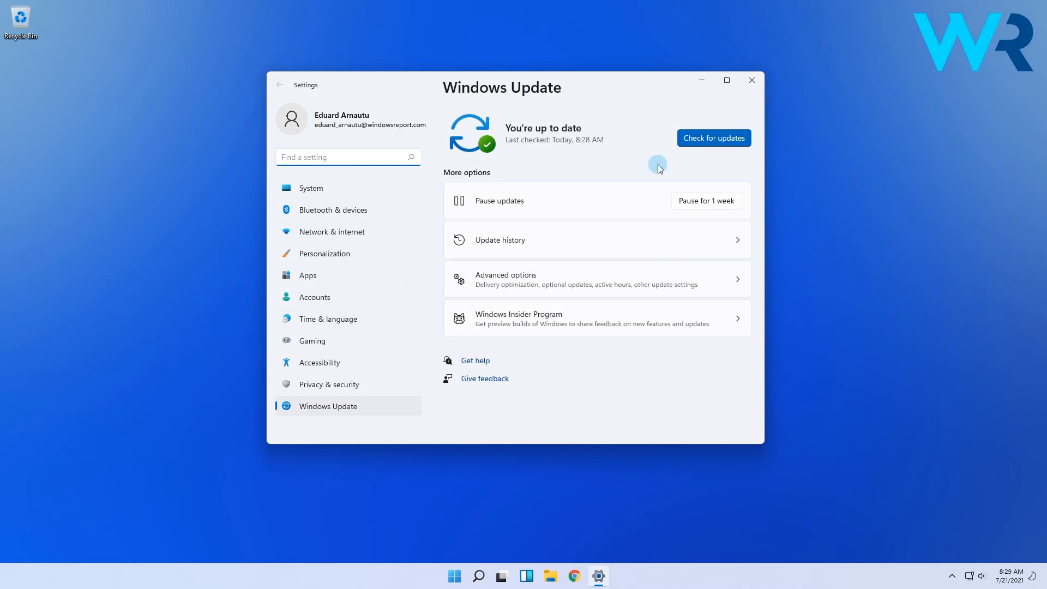
Run Check for updates, then reopen Windows Update via Start search 'windows update settings'
left_click(713, 137)
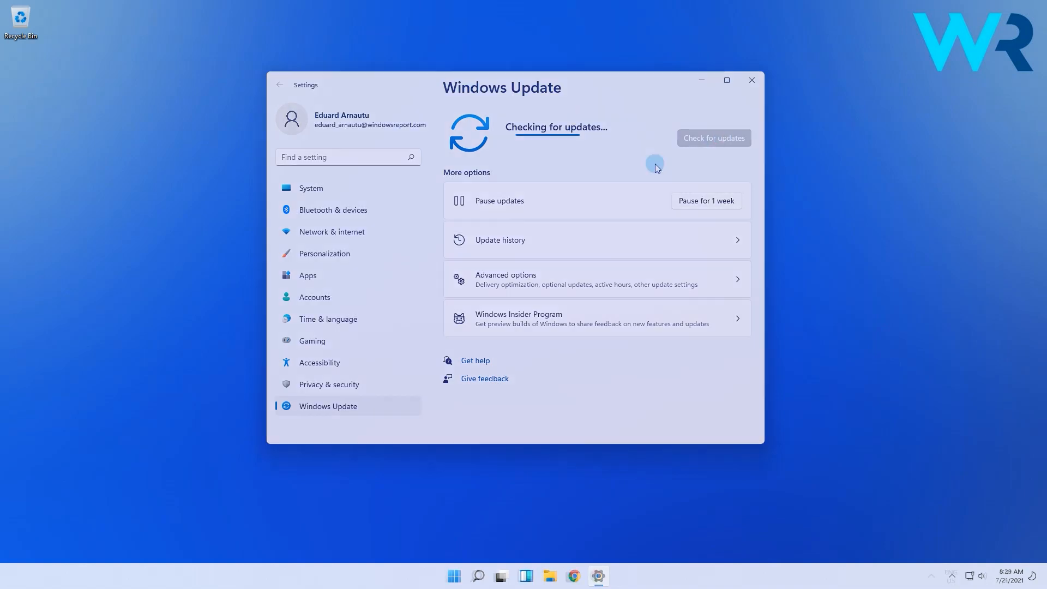
left_click(750, 80)
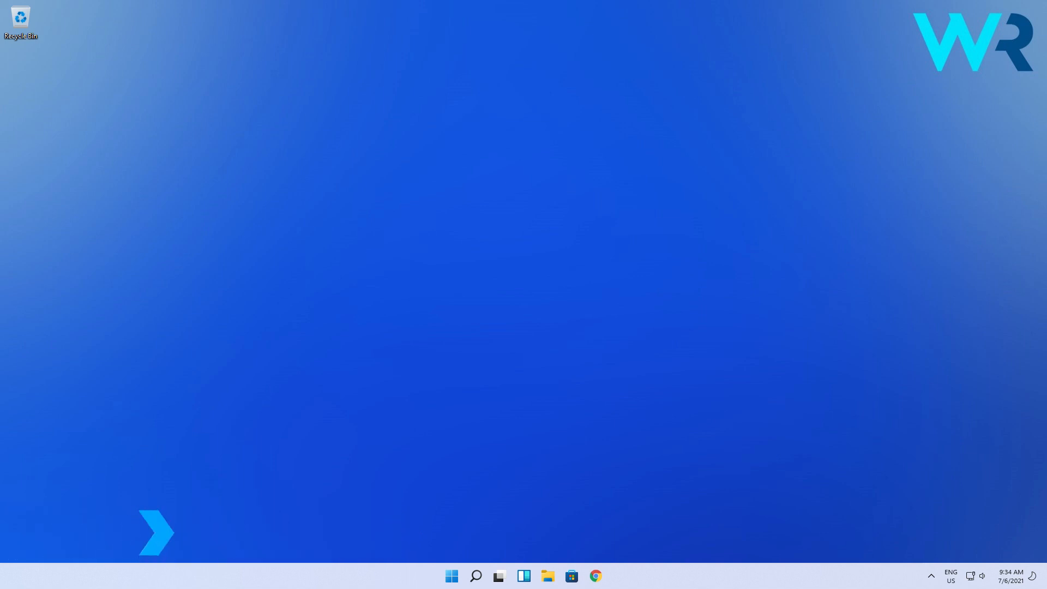
left_click(451, 575)
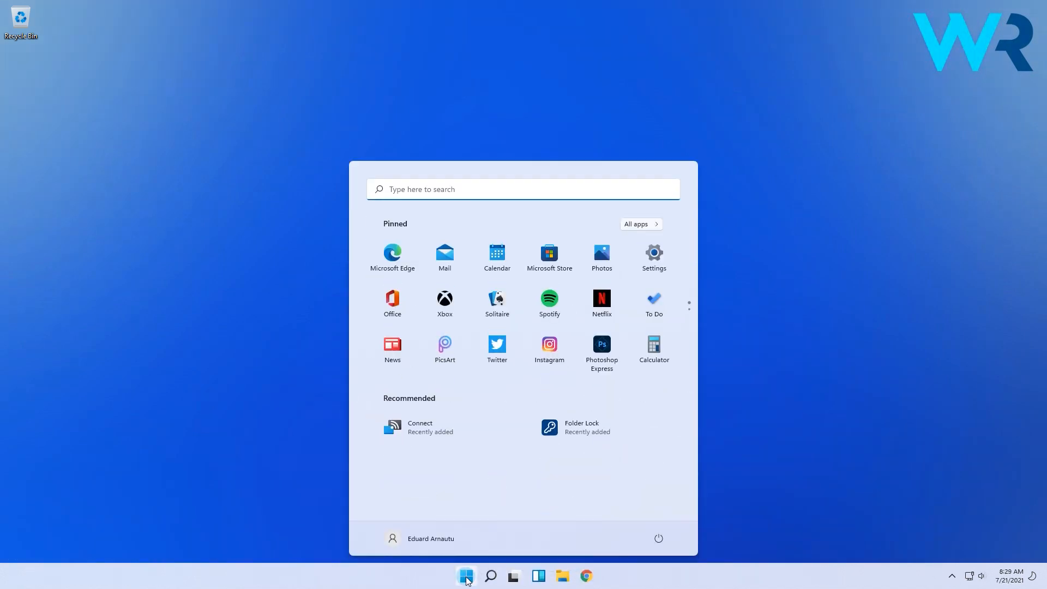
type("windows update settings")
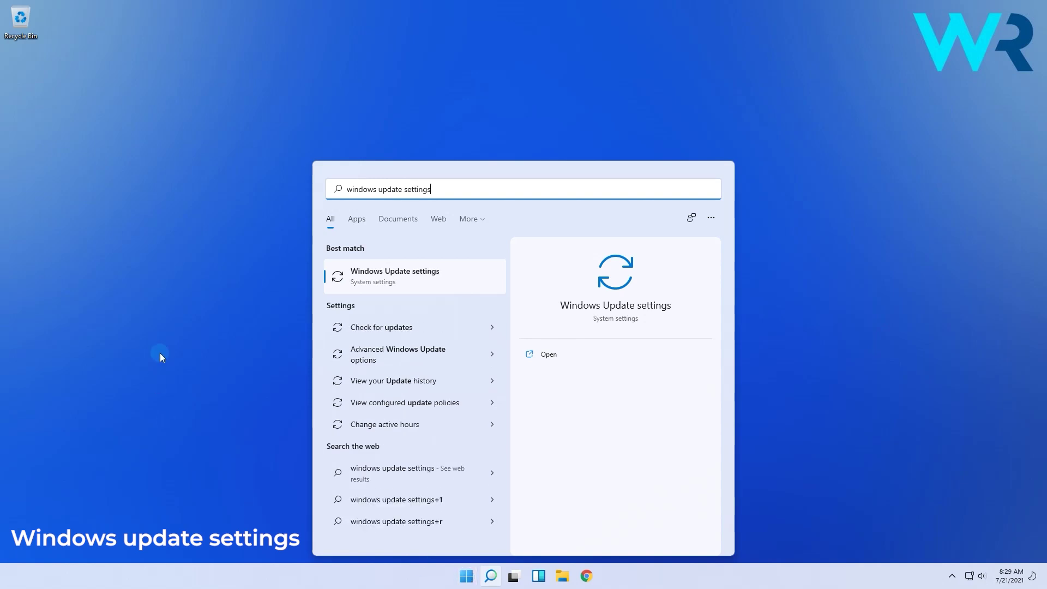
left_click(394, 276)
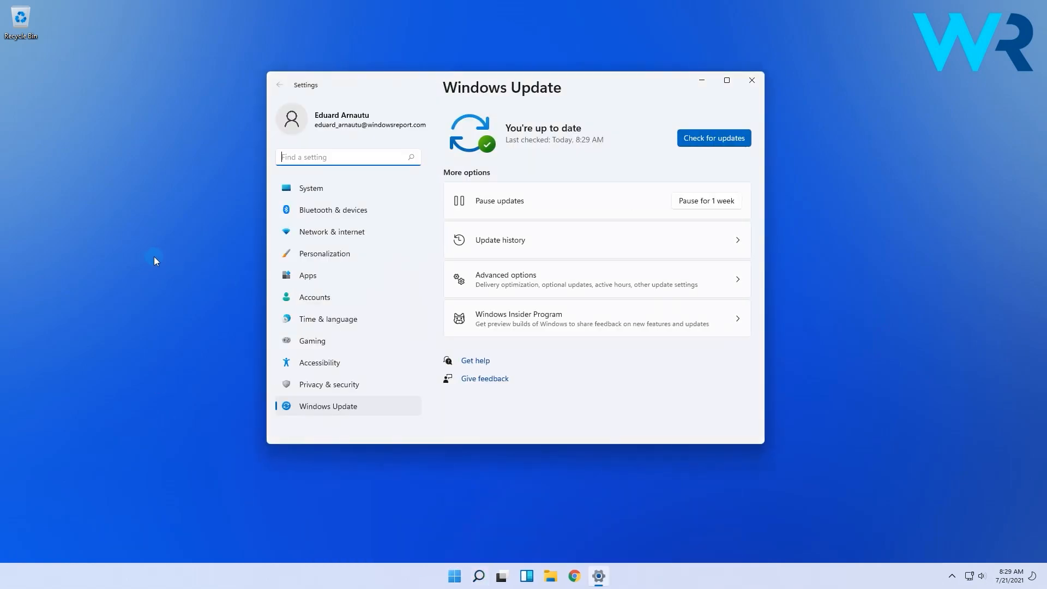
Install the optional Logitech HIDClass 1.10.79.0 driver, then search Start for 'device manager'
left_click(597, 279)
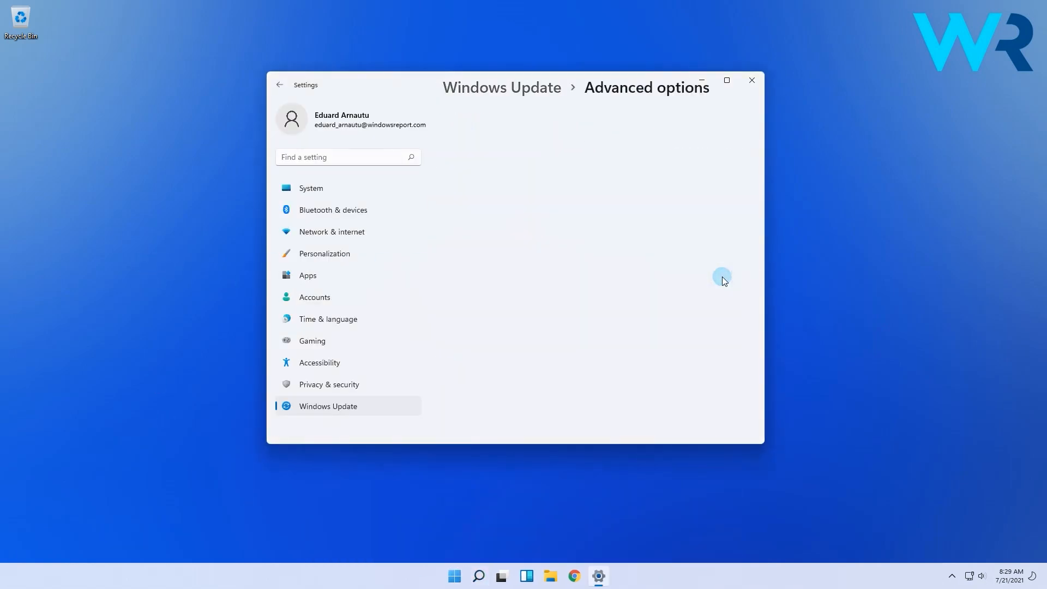
left_click(503, 357)
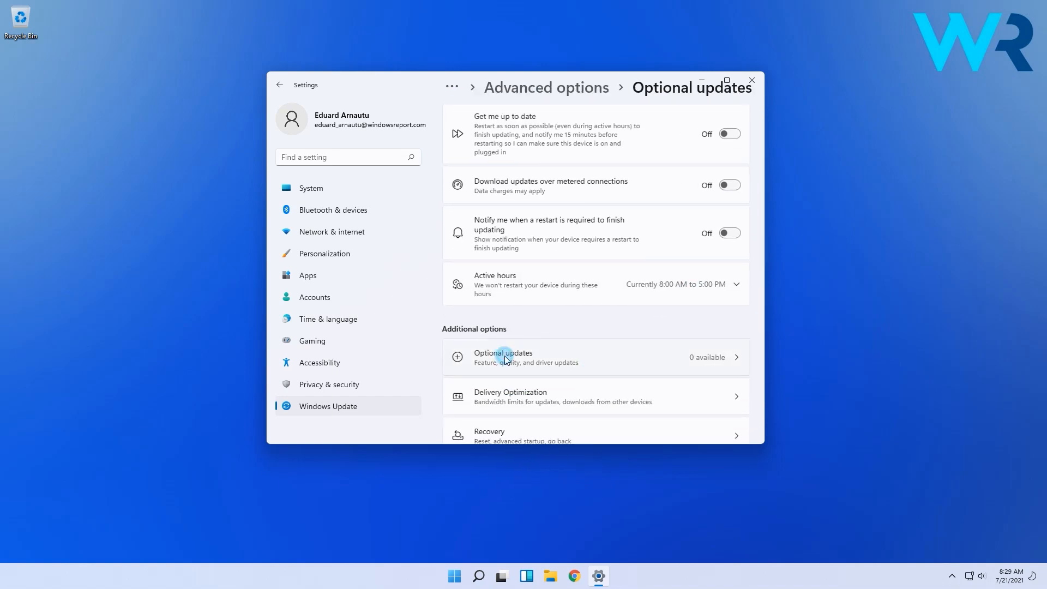
left_click(502, 357)
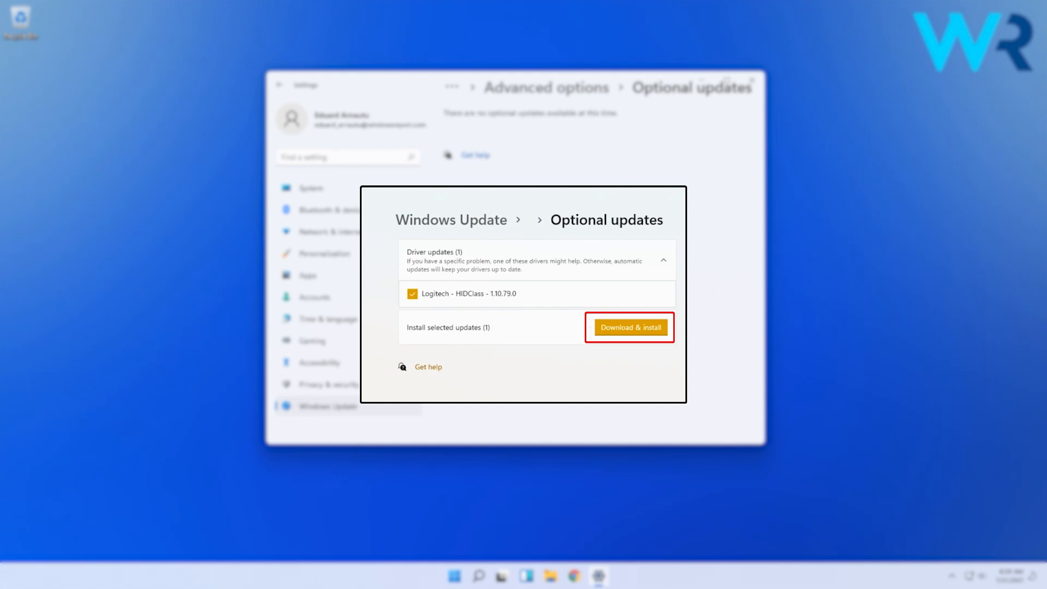
left_click(628, 327)
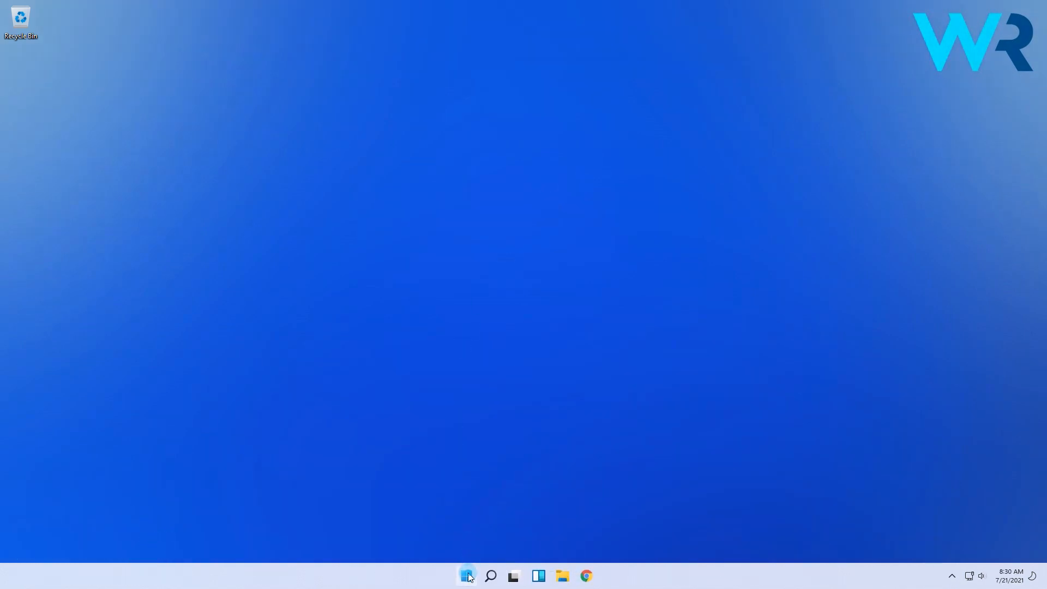
type("device manager")
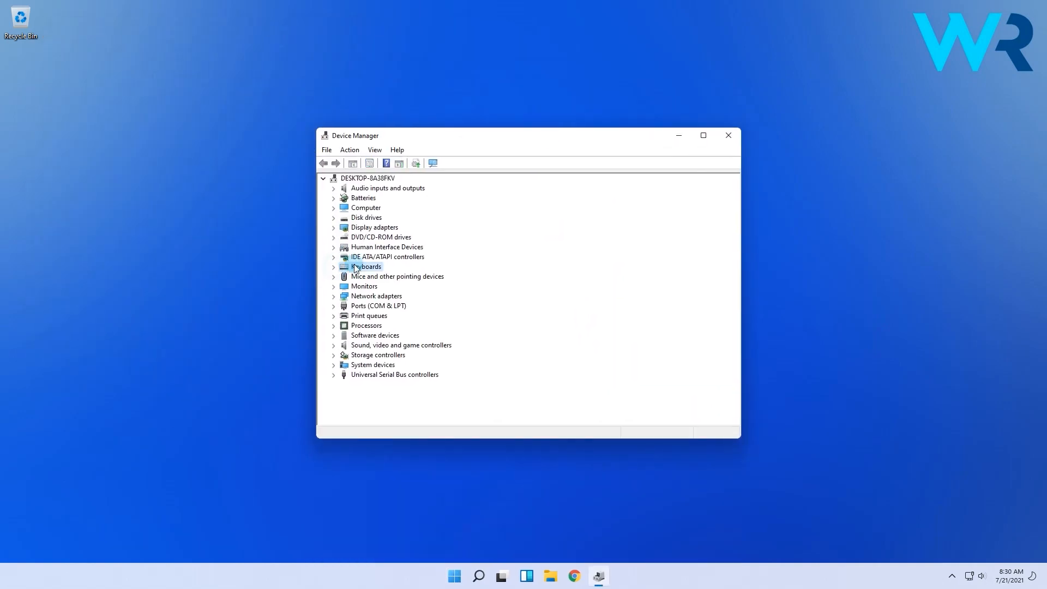
Launch Update driver for the Standard PS/2 Keyboard under the Keyboards category
left_click(334, 267)
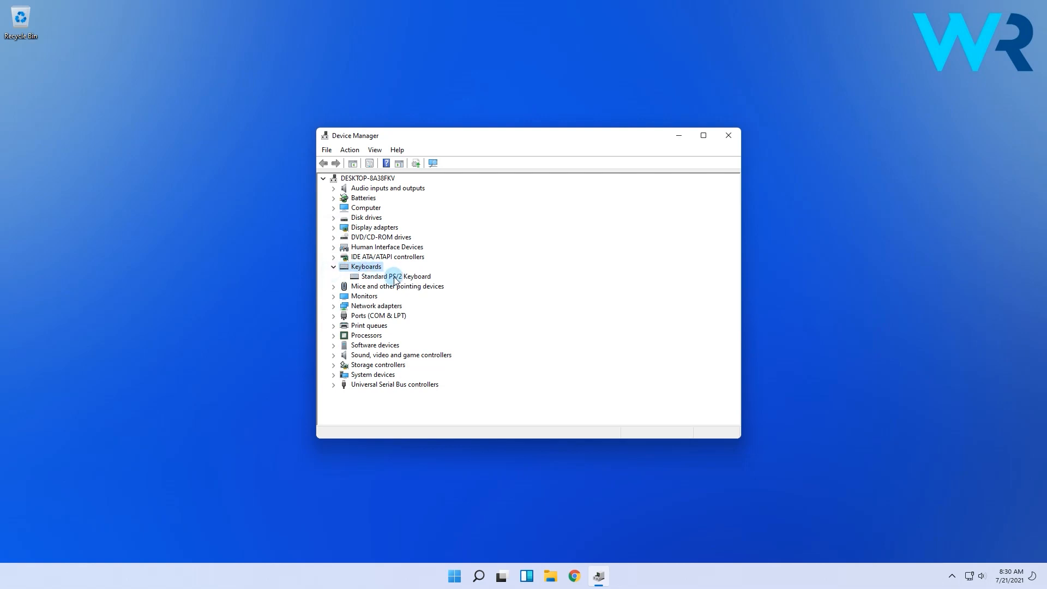
right_click(395, 275)
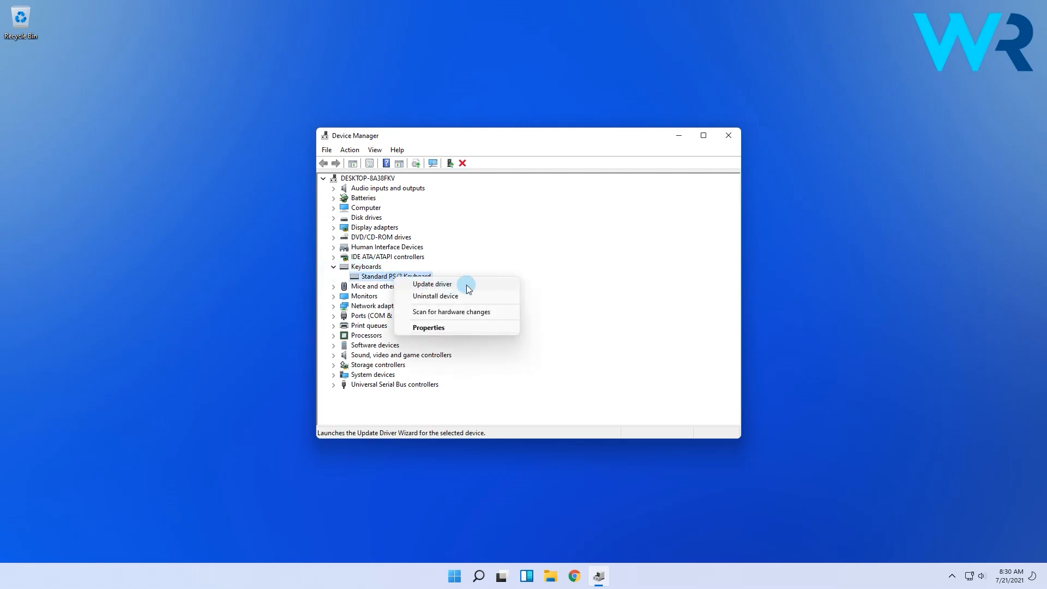
left_click(432, 283)
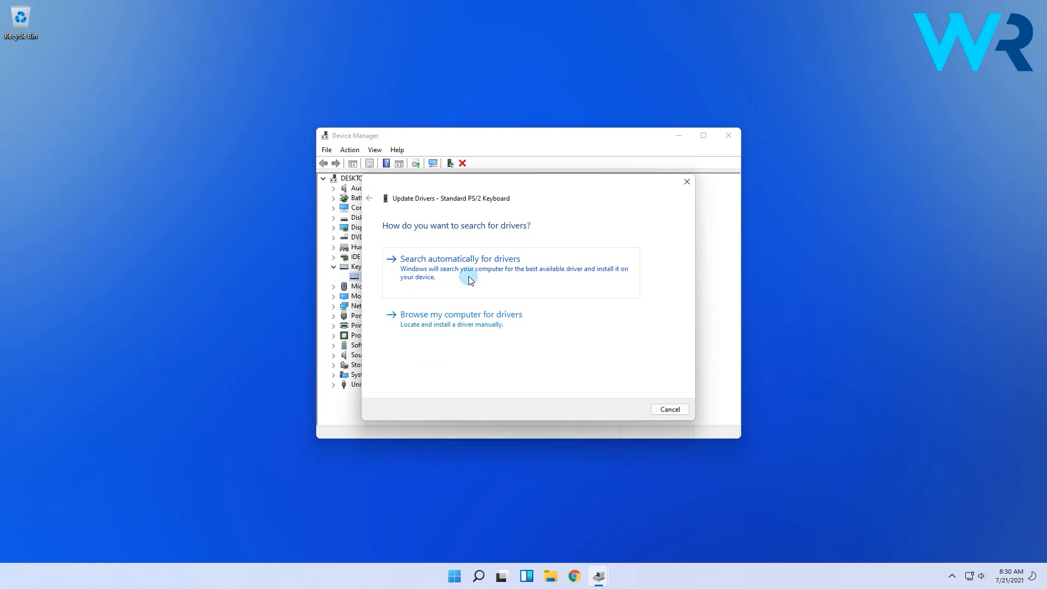
mouse_move(572, 284)
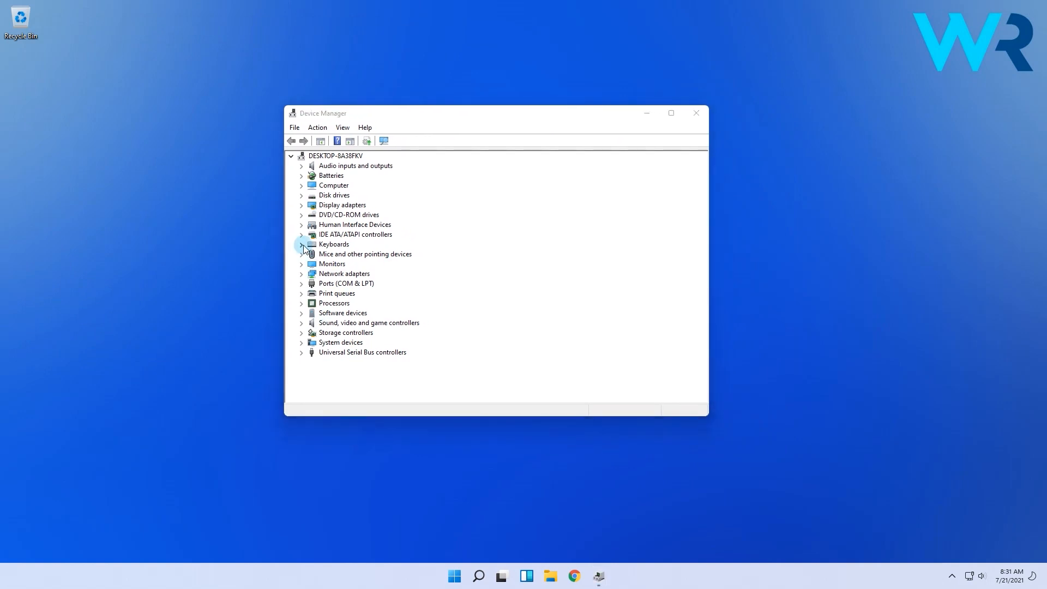
Uninstall the Standard PS/2 Keyboard device and confirm the removal
left_click(301, 243)
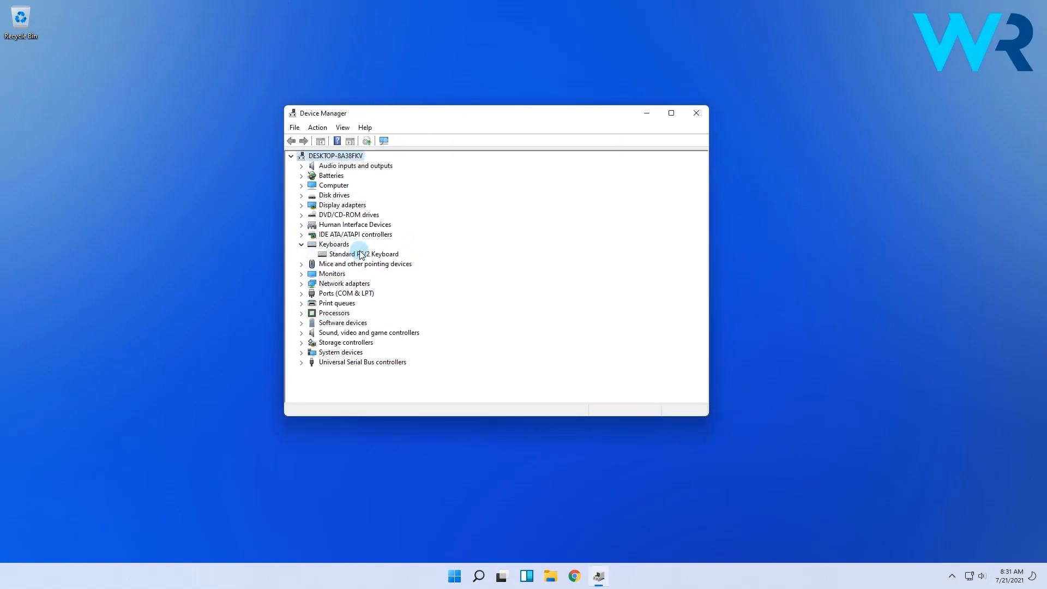
right_click(361, 254)
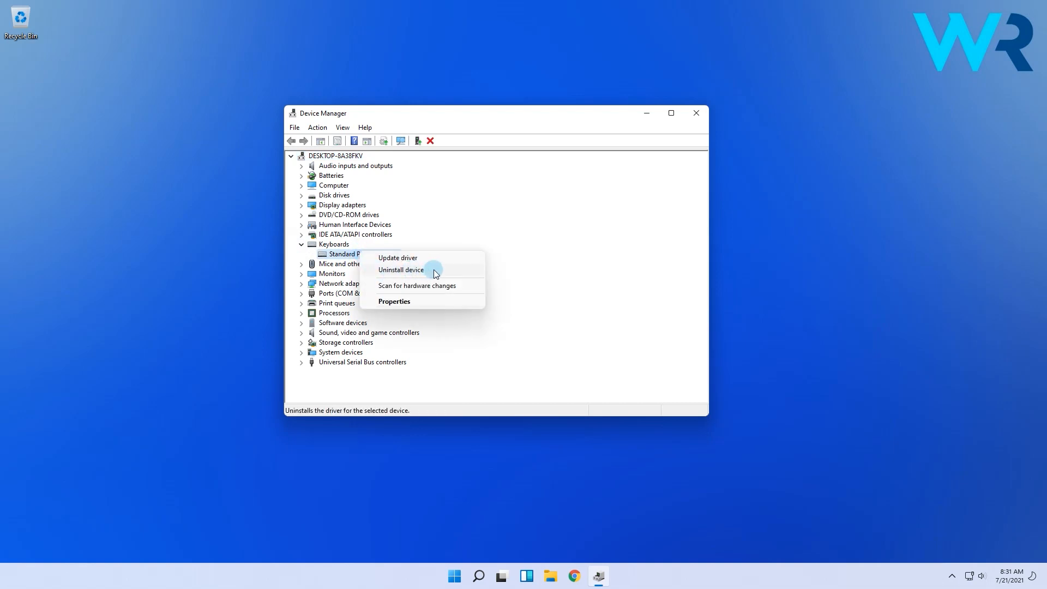
left_click(400, 270)
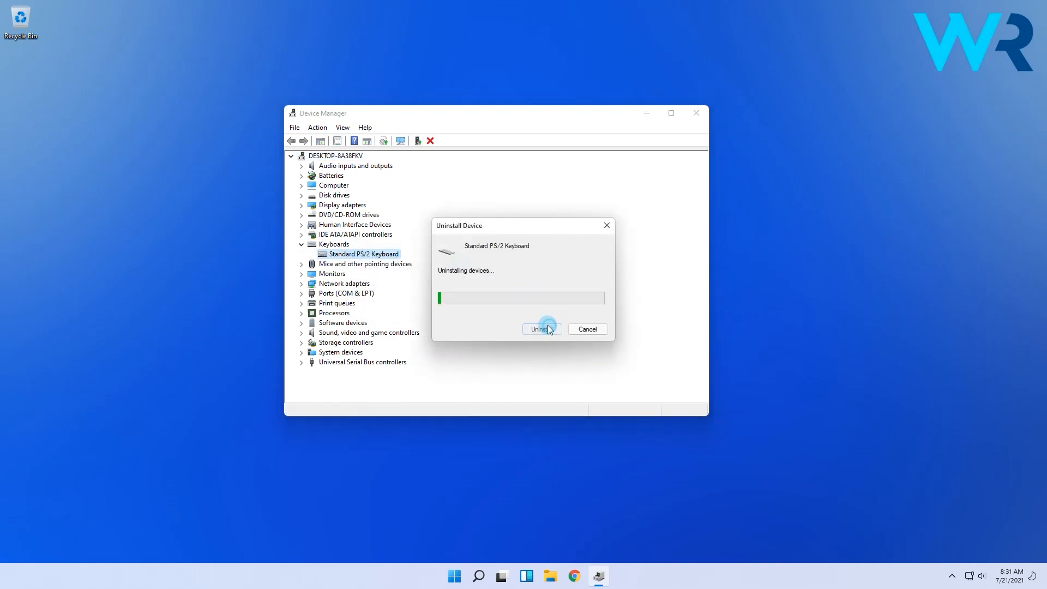
left_click(540, 328)
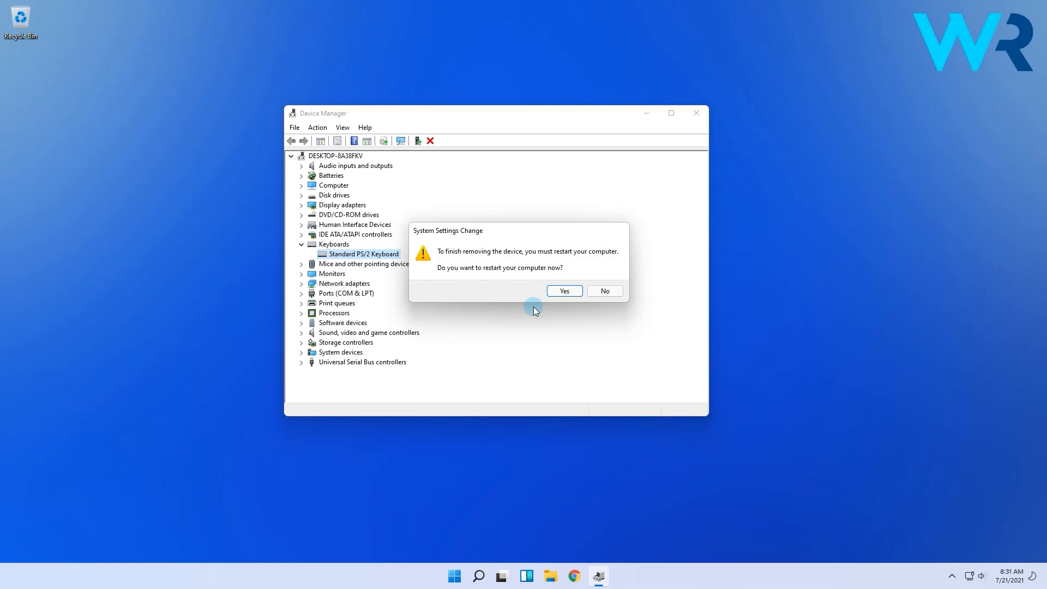